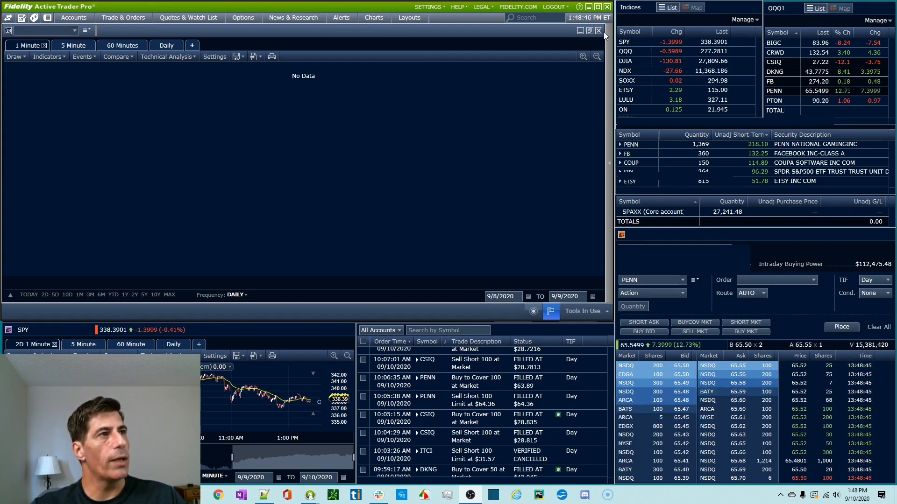
- Restore and re-maximize the chart window, then close the 5 Minute tab
left_click(599, 30)
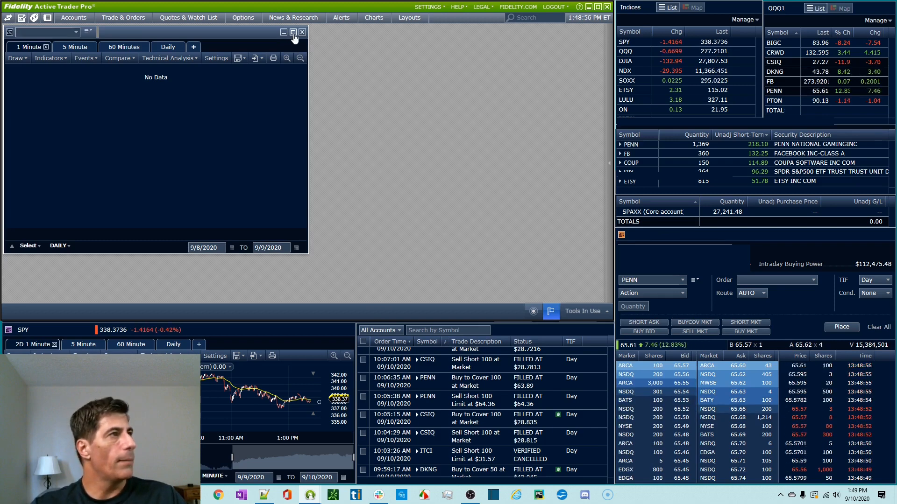
left_click(292, 31)
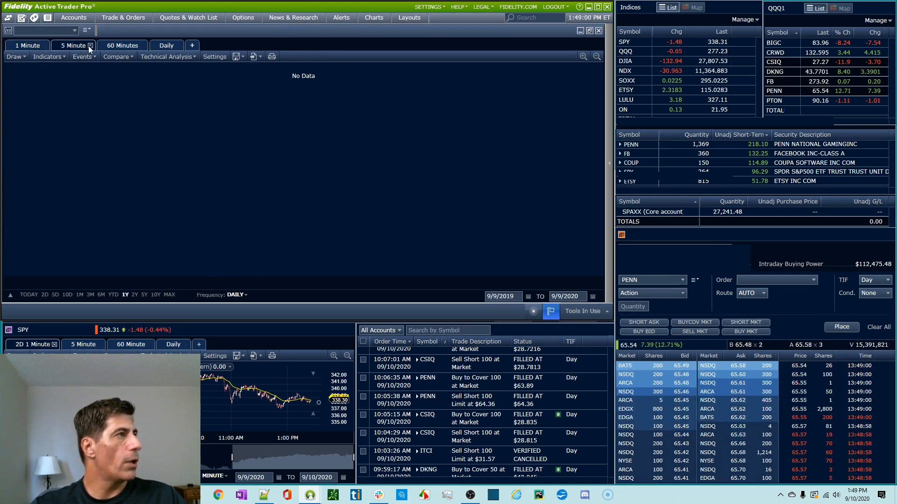
left_click(90, 46)
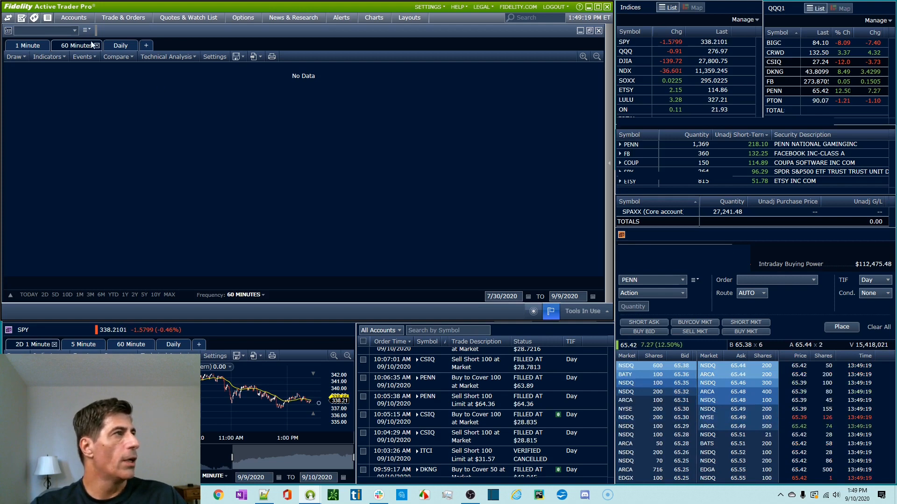
- Set the 1 Minute tab to 1 MINUTE bars, then view FB on the 60 Minutes and Daily tabs
left_click(119, 45)
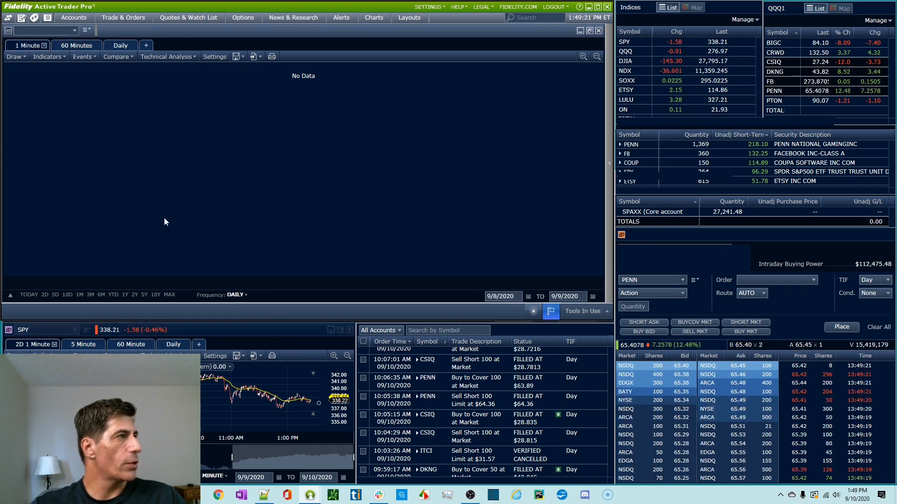
left_click(235, 295)
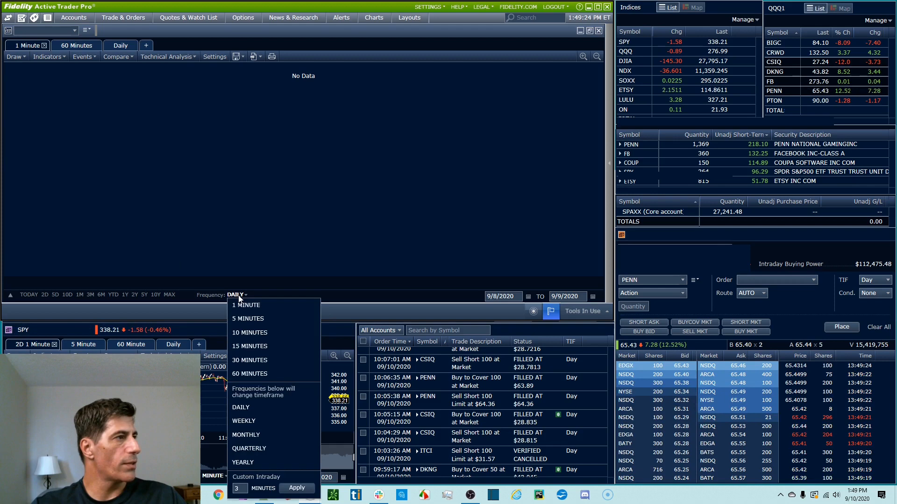
left_click(247, 305)
type("FB")
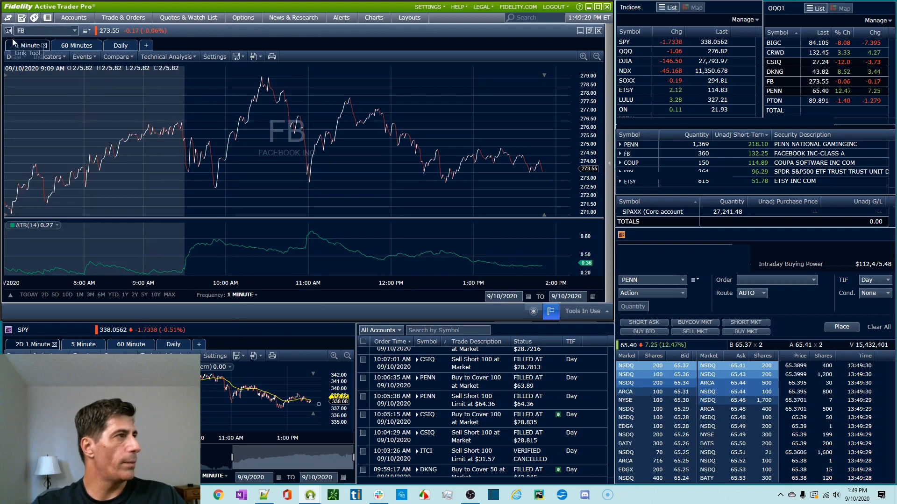
left_click(73, 45)
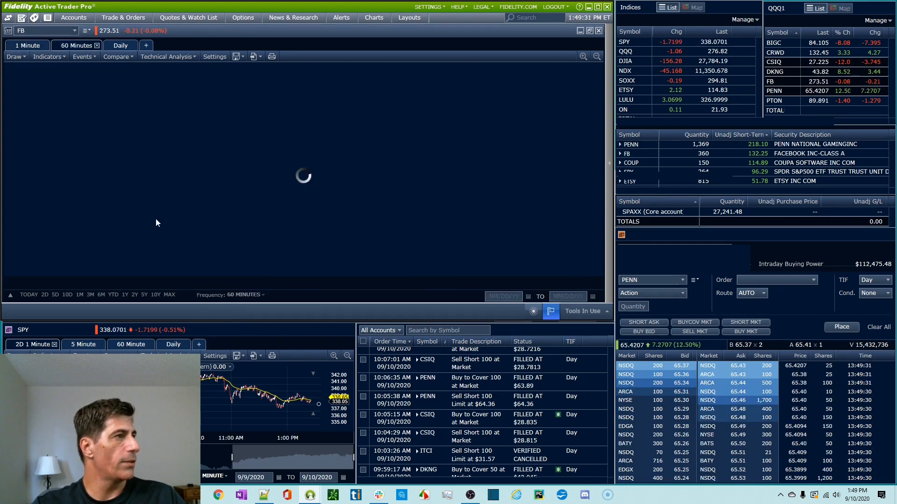
left_click(120, 45)
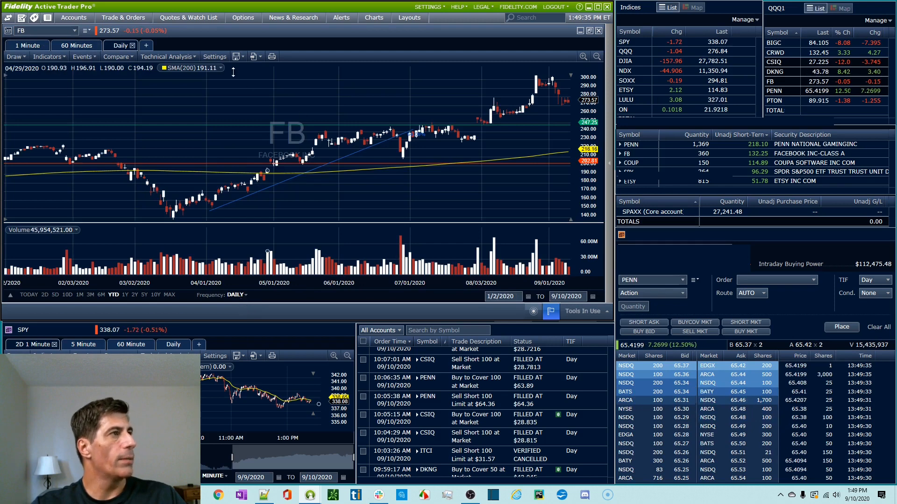
- Save the current three-tab chart as 'Library' with all options checked
left_click(235, 56)
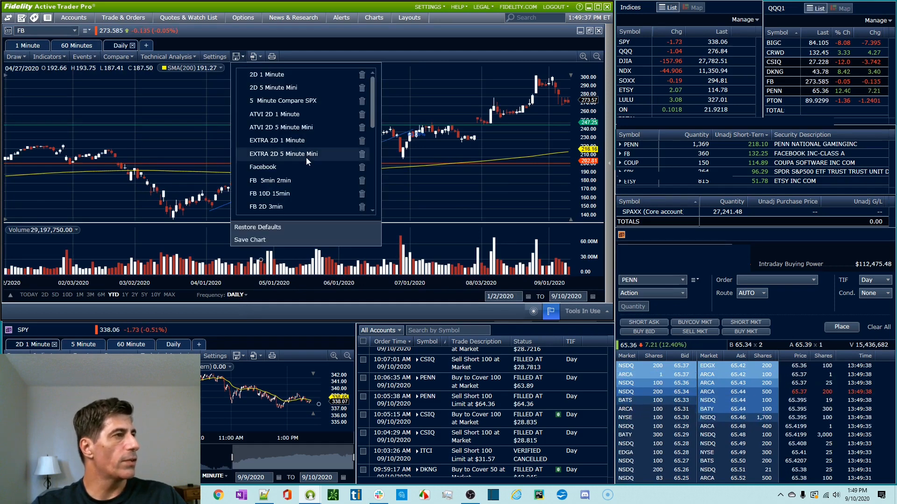
left_click(250, 240)
type("Library")
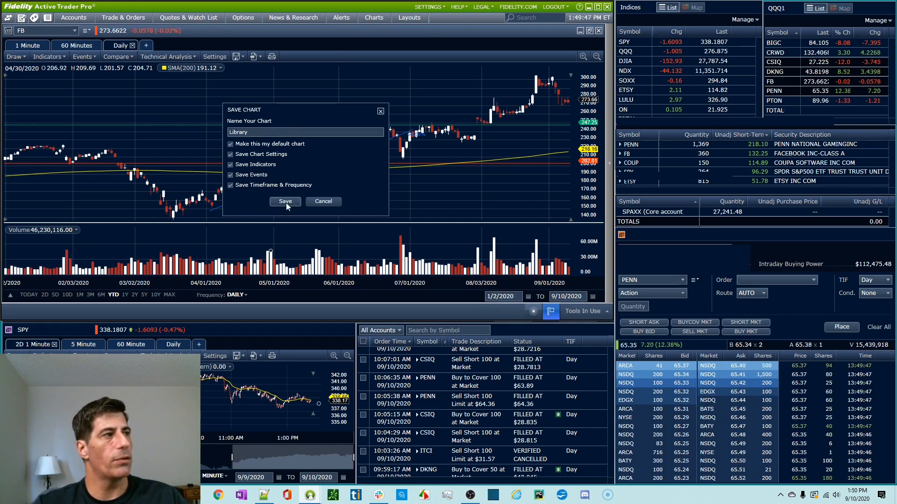
left_click(285, 201)
type("TSLA")
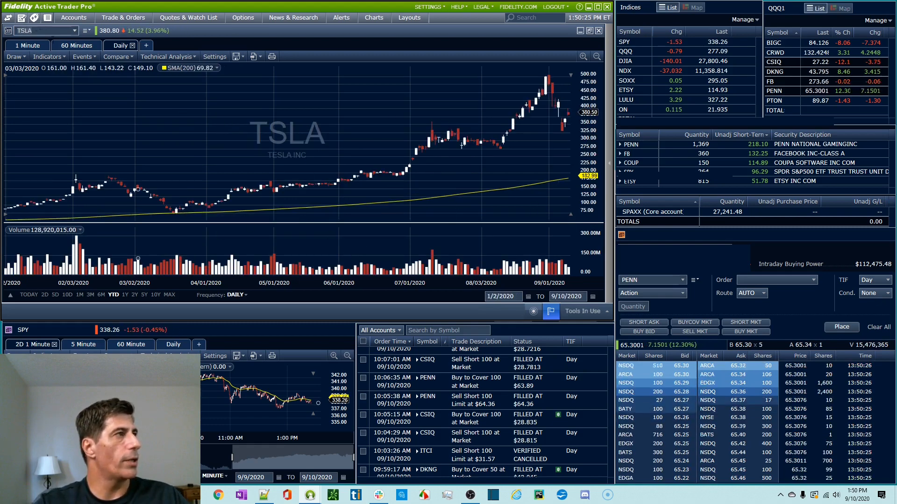
left_click(76, 45)
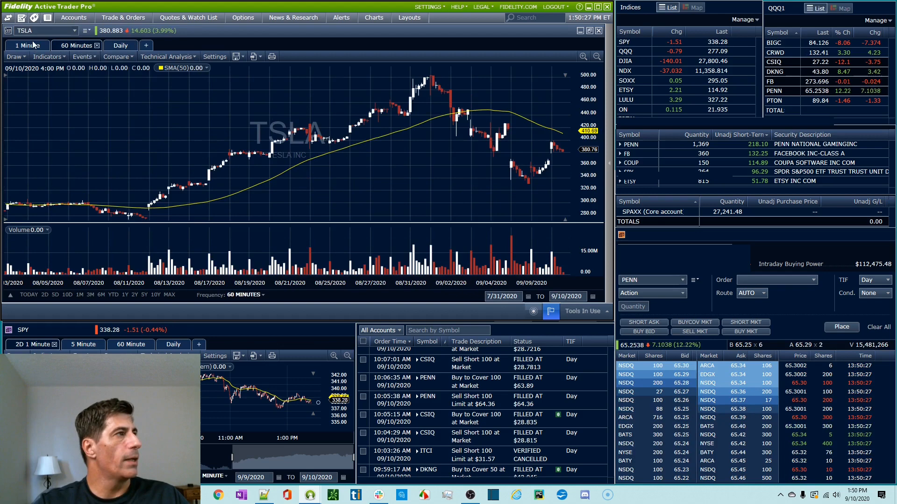
left_click(23, 45)
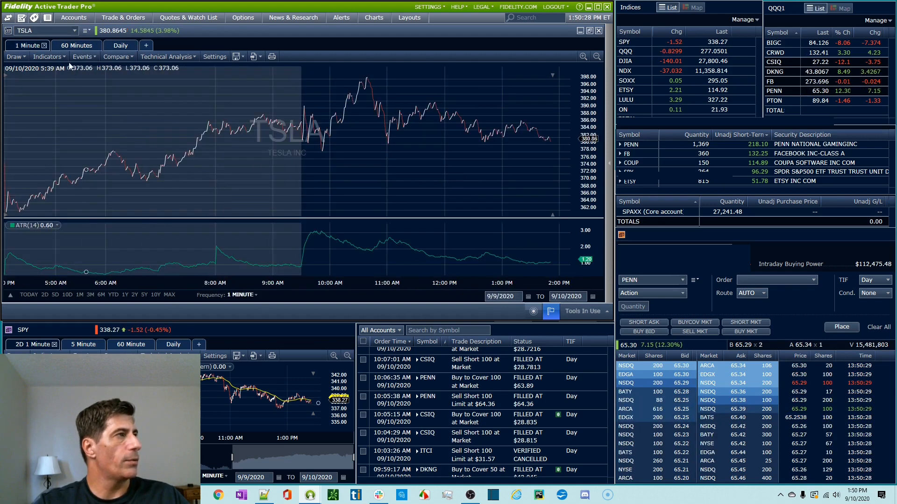
left_click(120, 46)
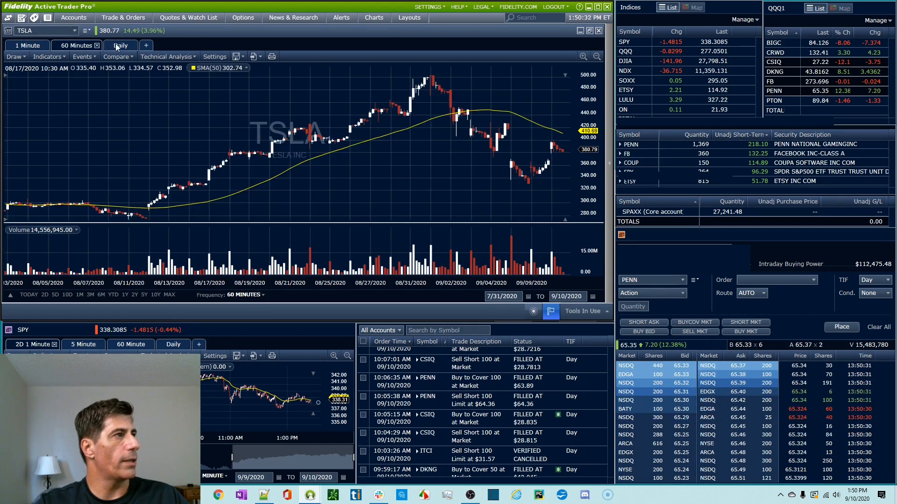
left_click(120, 45)
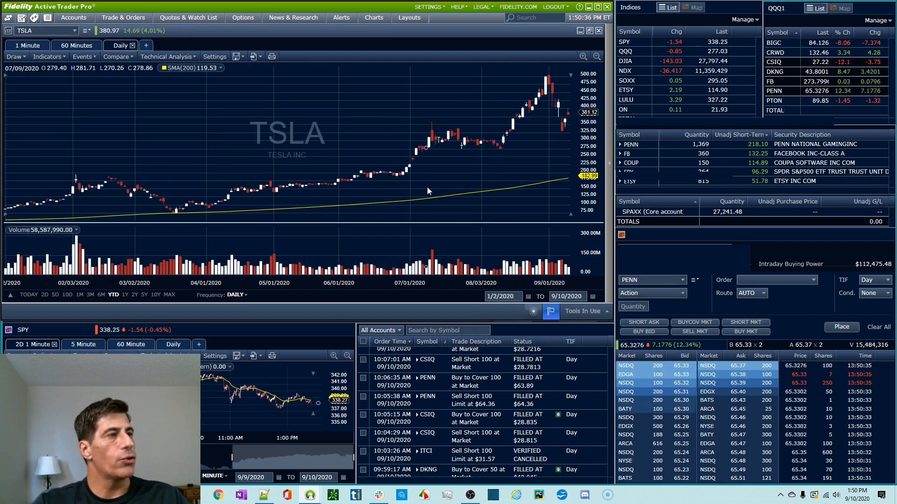
mouse_move(372, 157)
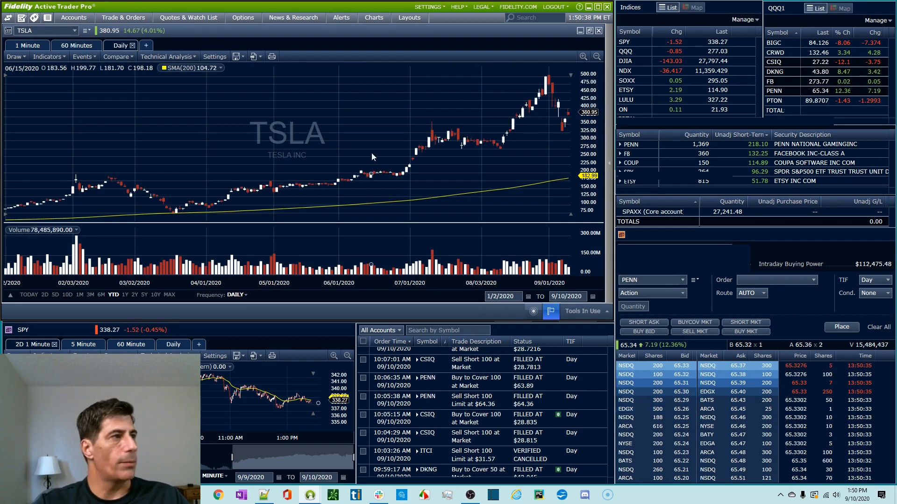
- Draw a resistance line at the TSLA high and a rising trend line from the Draw menu
left_click(15, 56)
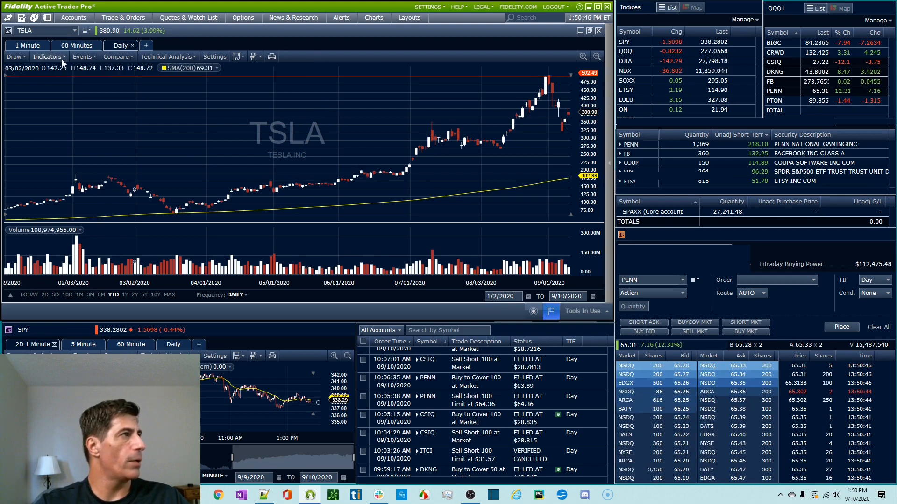
left_click(13, 57)
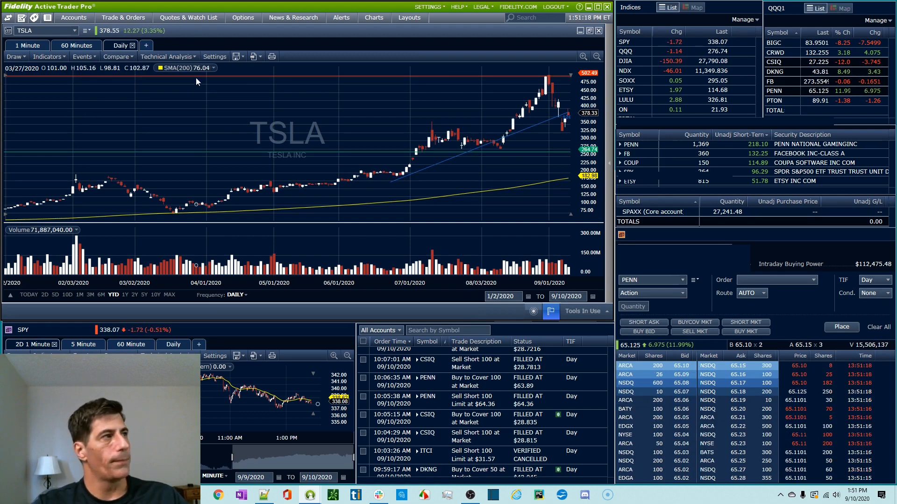
- Save the chart as 'Library' again, replacing the existing version with the TSLA lines
left_click(235, 56)
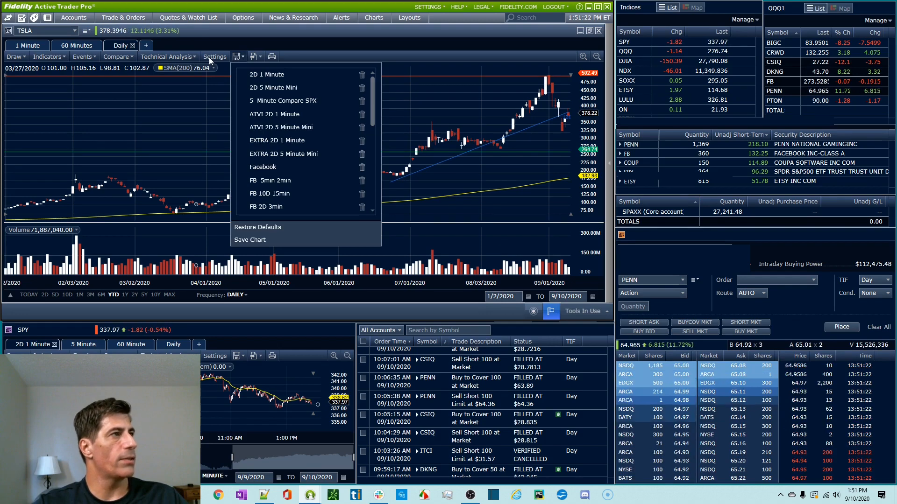
left_click(250, 239)
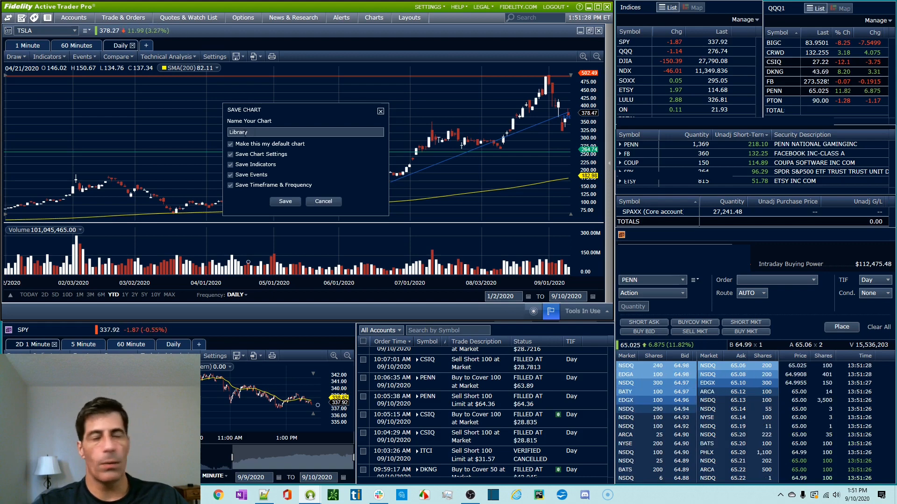
left_click(284, 201)
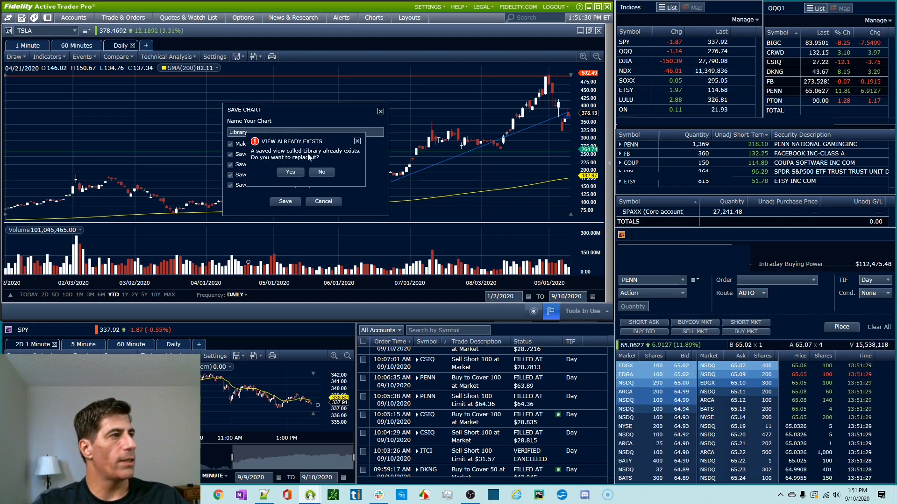
left_click(290, 172)
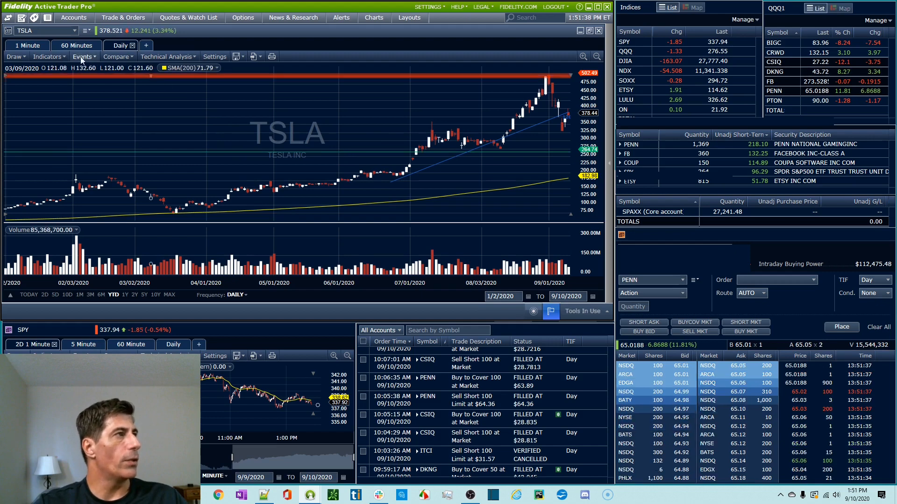
left_click(73, 45)
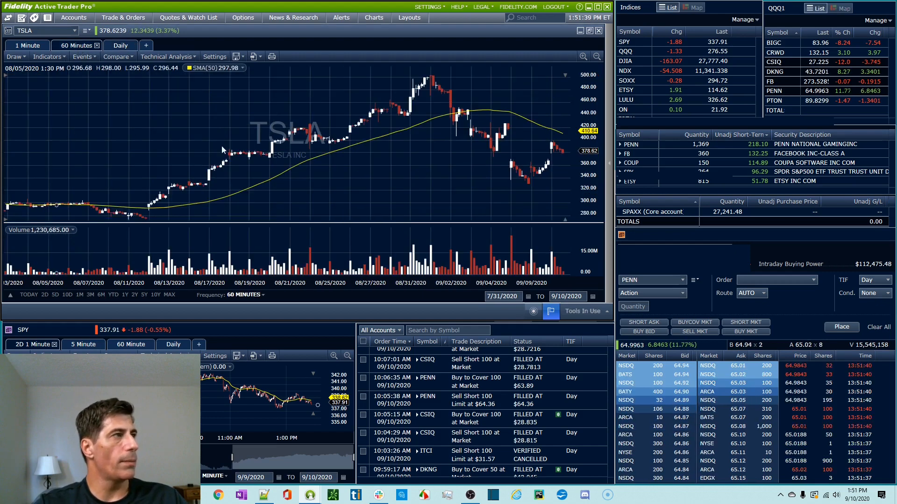
left_click(26, 46)
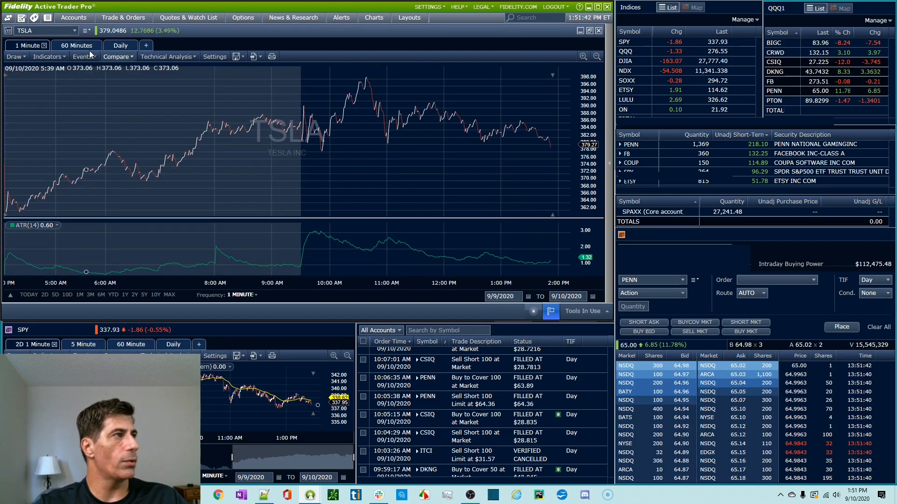
left_click(73, 46)
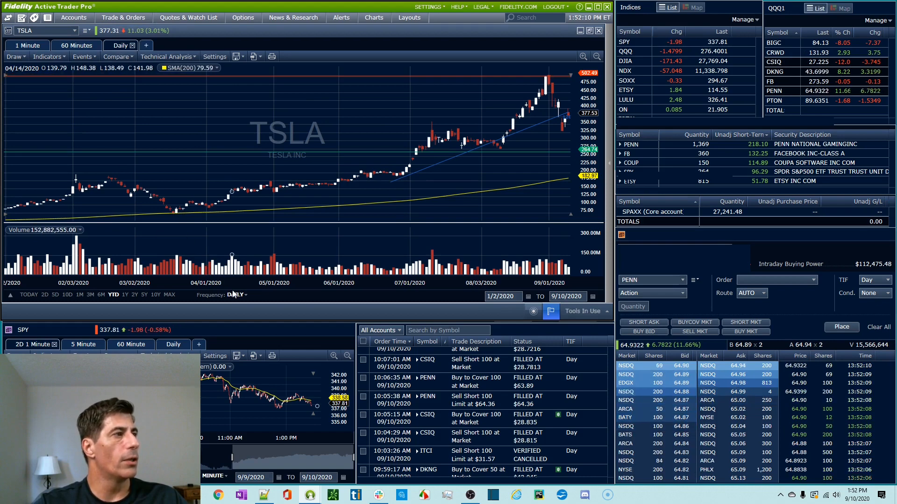
- Switch the Daily tab to 60 MINUTES, then to 15 MINUTES, keeping the drawn lines
left_click(234, 294)
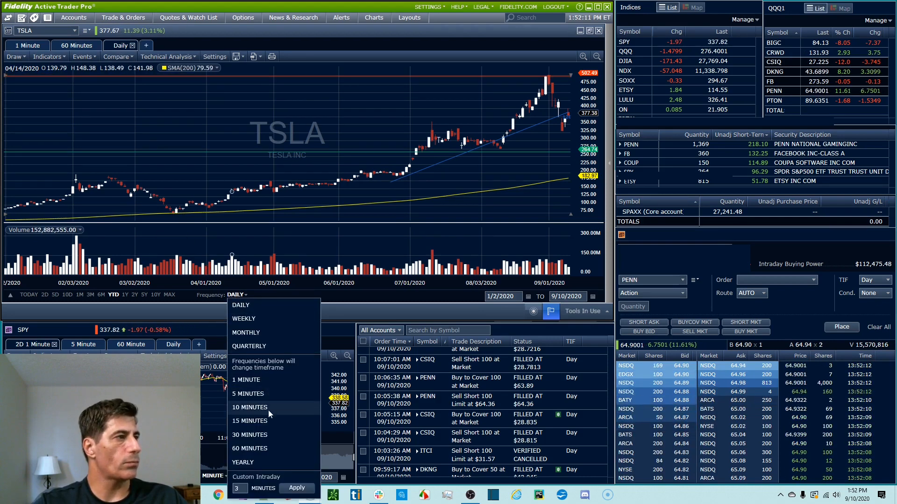
left_click(249, 448)
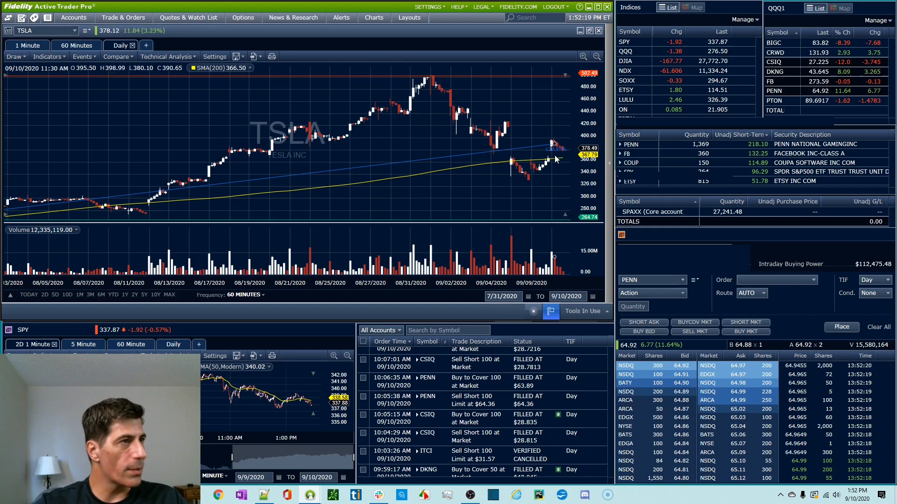
mouse_move(269, 272)
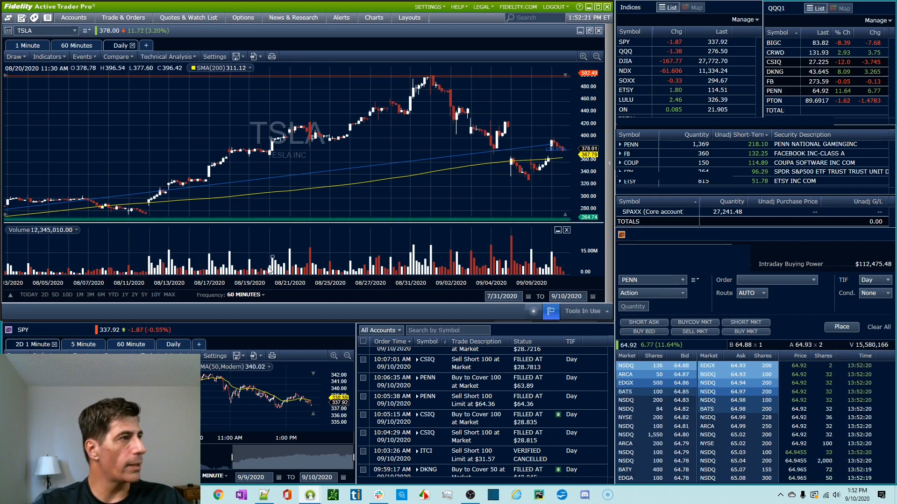
left_click(247, 295)
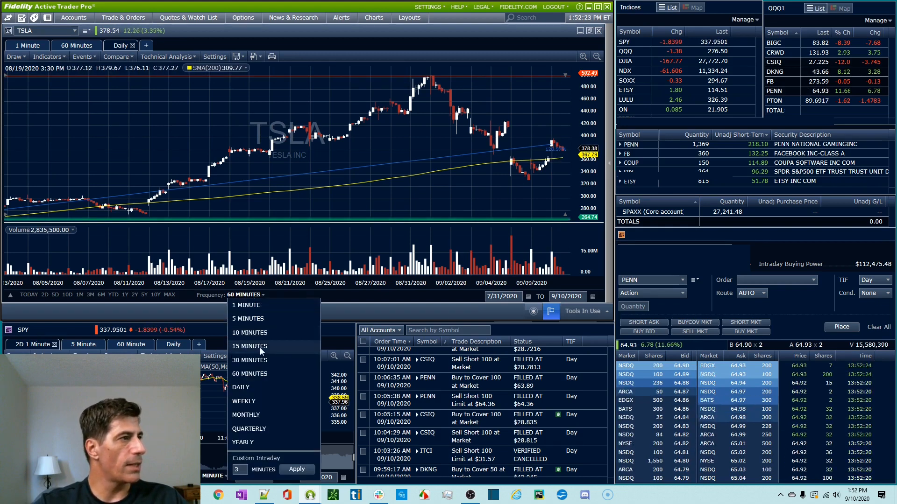
left_click(249, 346)
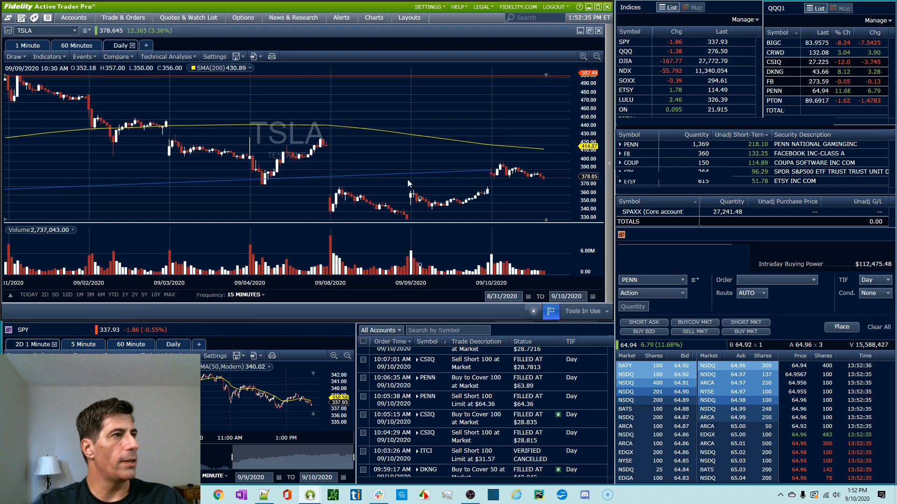
mouse_move(440, 135)
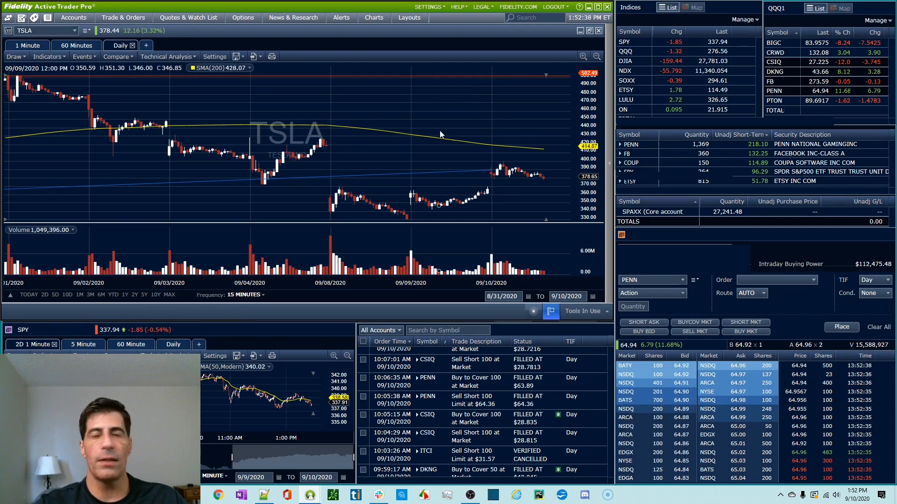